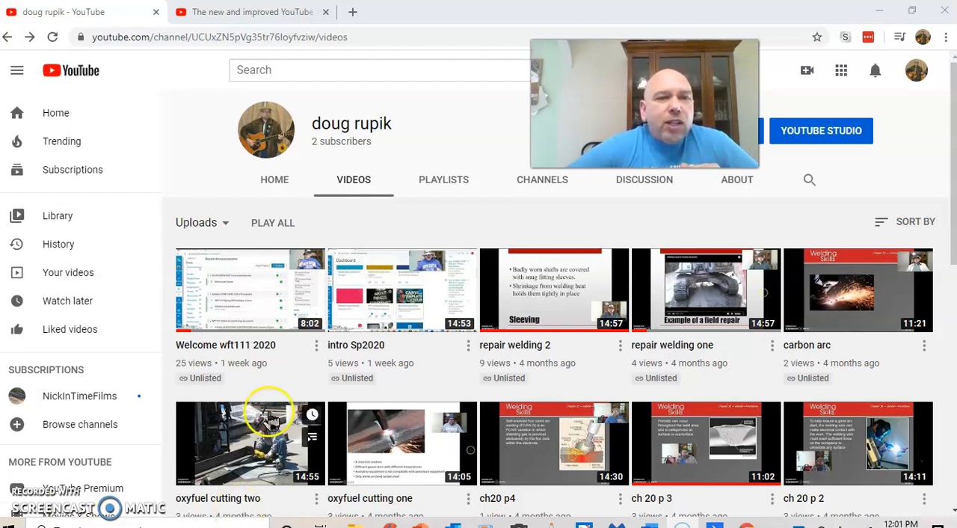
{"action": "mouse_move", "coordinate": [362, 281]}
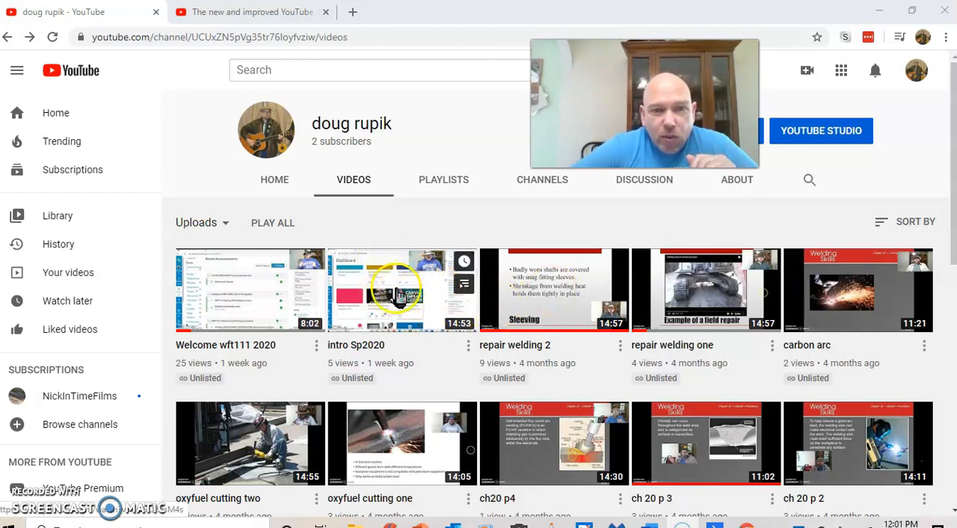
Scroll the Uploads grid until the ch20 p4 thumbnail comes into view.
{"action": "scroll", "scroll_direction": "down", "scroll_amount": 3}
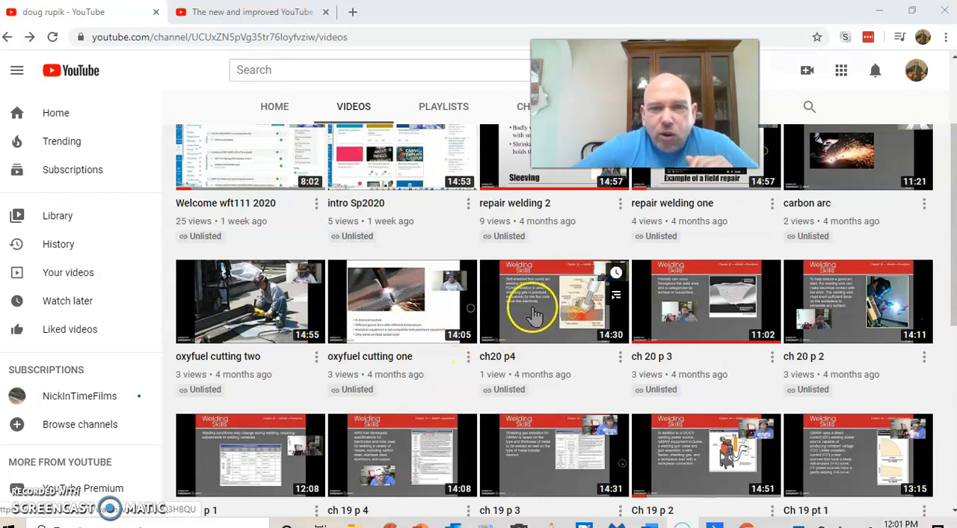
Play ch20 p4 with captions turned on and pause it at 0:13.
{"action": "left_click", "coordinate": [554, 301]}
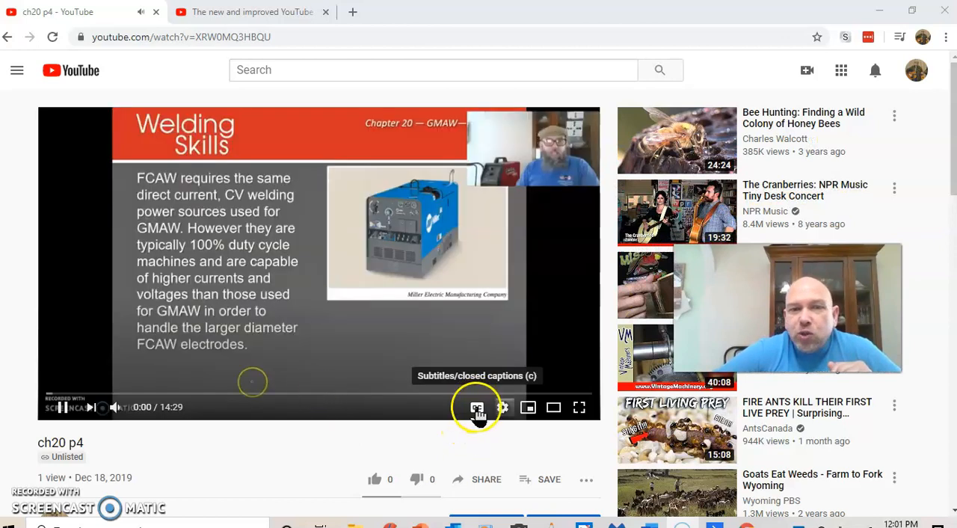
{"action": "left_click", "coordinate": [476, 407]}
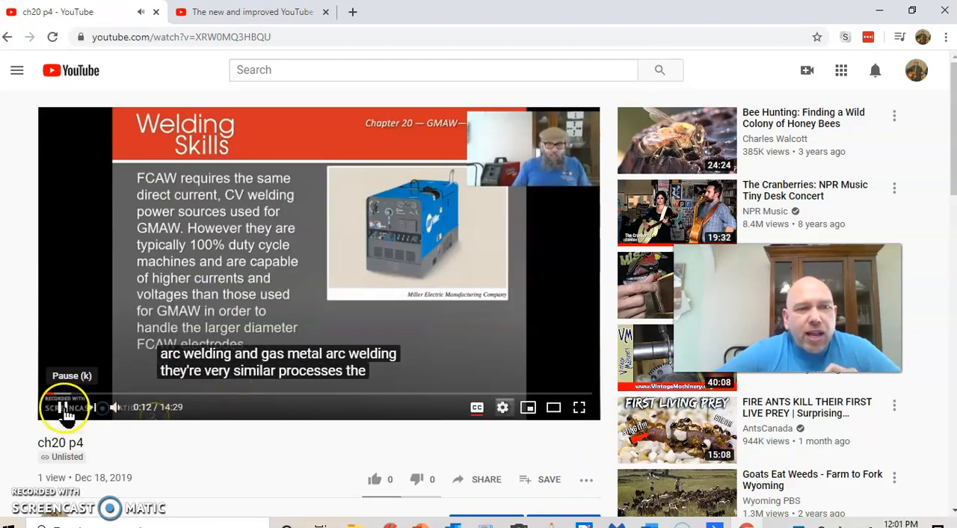
{"action": "left_click", "coordinate": [66, 407]}
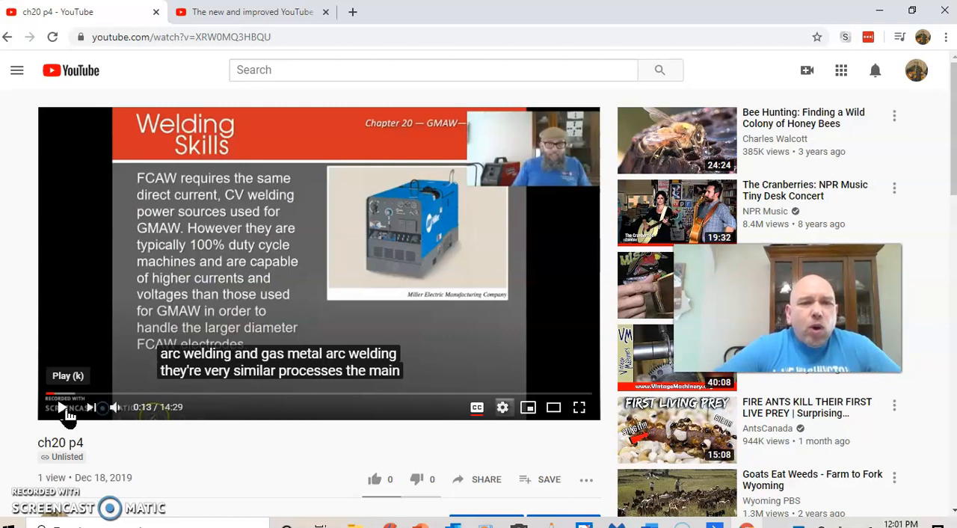
Use Edit Video below the player to open ch20 p4 in YouTube Studio.
{"action": "scroll", "scroll_direction": "down", "scroll_amount": 3}
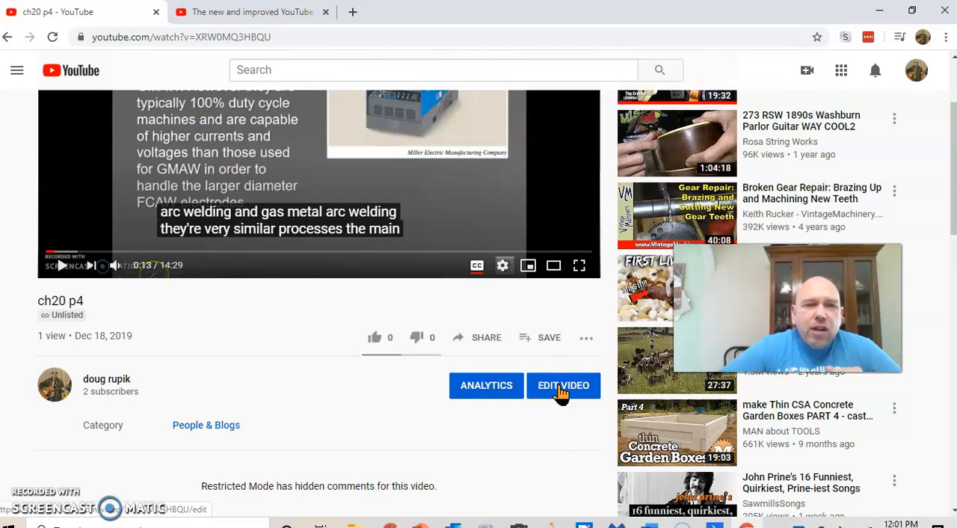
{"action": "left_click", "coordinate": [562, 386]}
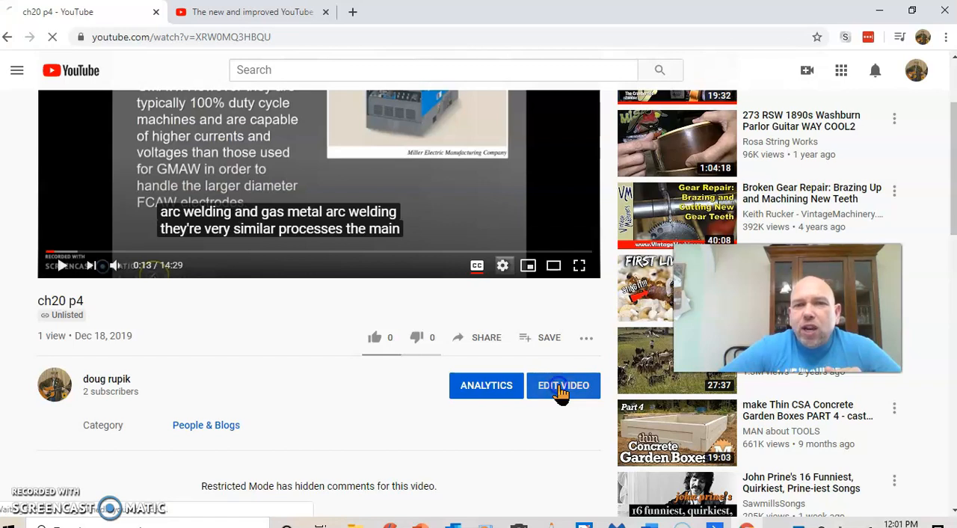
{"action": "left_click", "coordinate": [562, 386]}
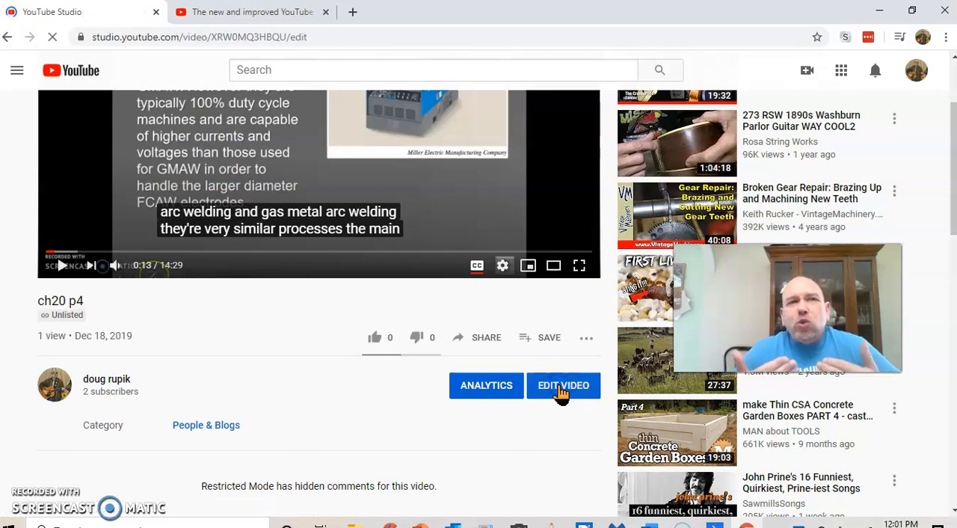
Go to the Subtitles section from the ch20 p4 video details sidebar.
{"action": "left_click", "coordinate": [562, 385]}
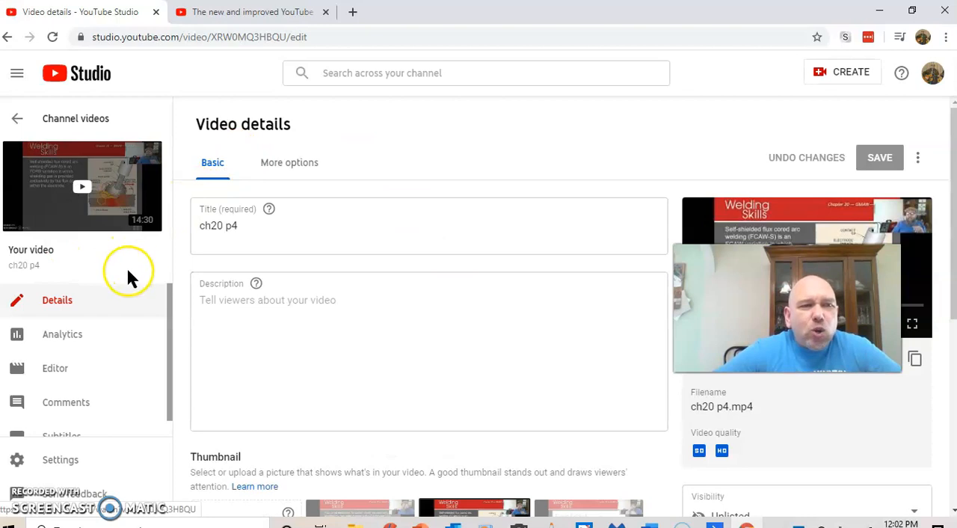
{"action": "mouse_move", "coordinate": [63, 252]}
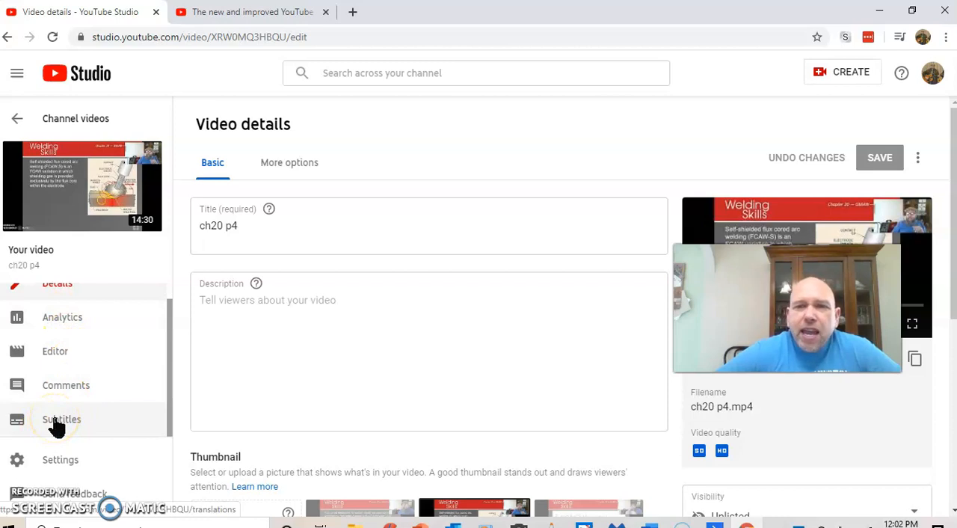
{"action": "left_click", "coordinate": [61, 419]}
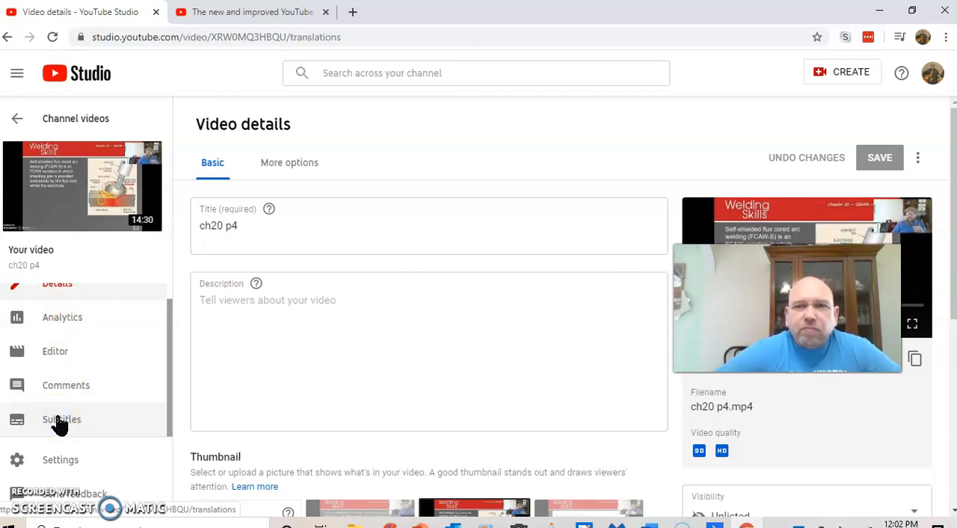
Show the subtitle language list with the English (Automatic) track's options.
{"action": "left_click", "coordinate": [61, 418]}
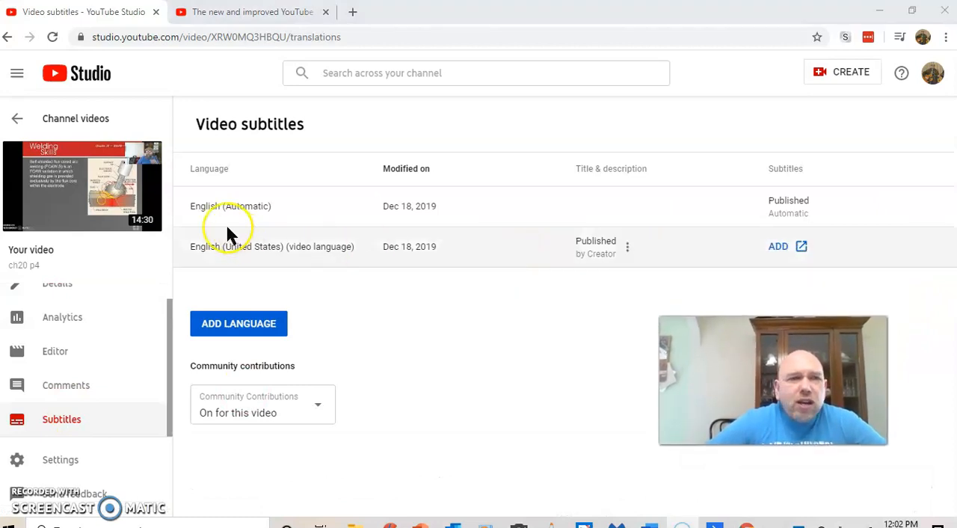
{"action": "mouse_move", "coordinate": [201, 194]}
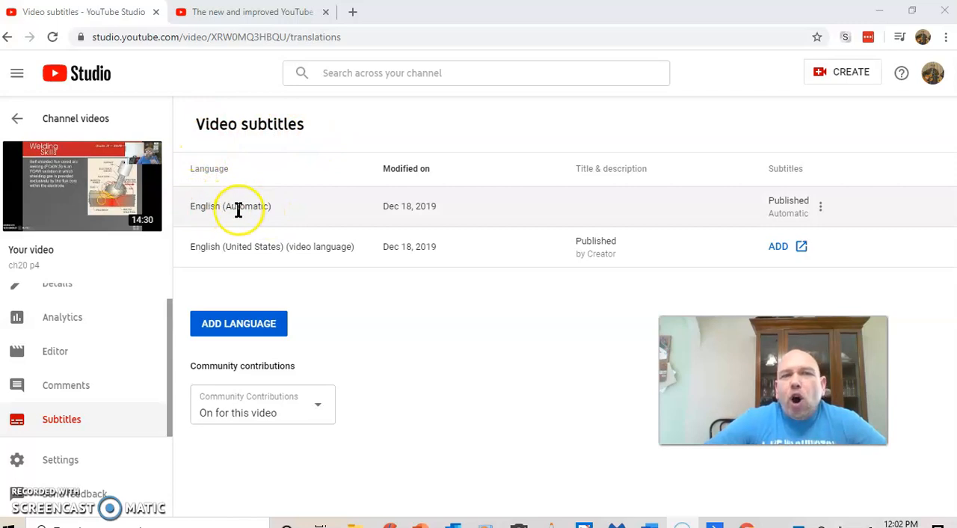
{"action": "mouse_move", "coordinate": [512, 208]}
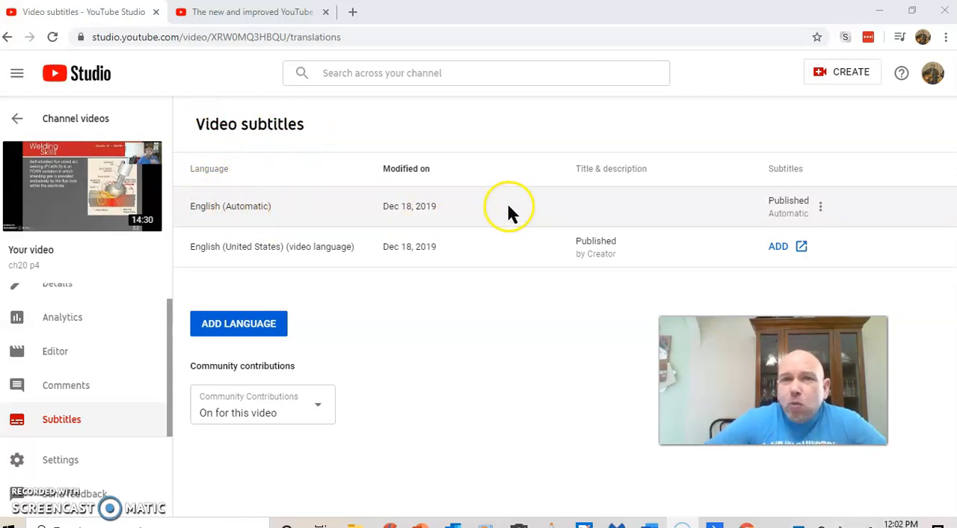
{"action": "mouse_move", "coordinate": [819, 206]}
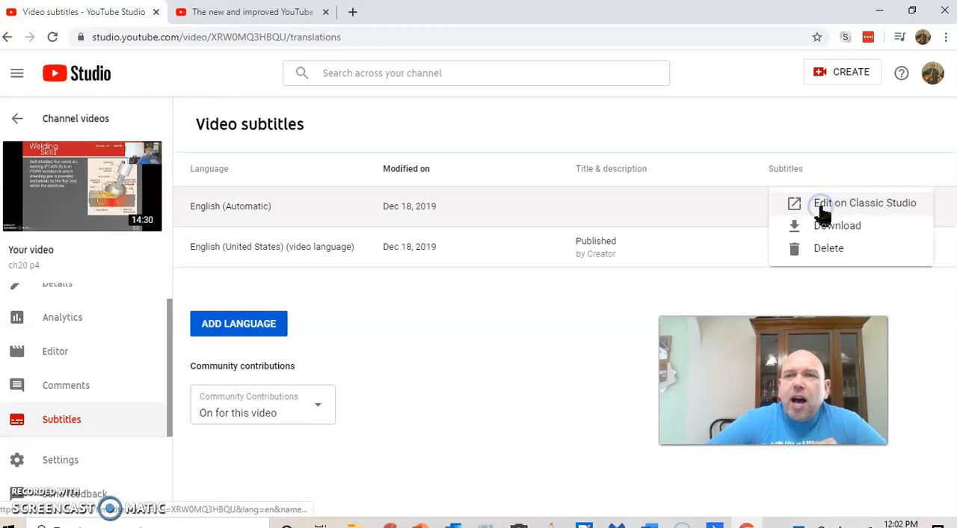
{"action": "mouse_move", "coordinate": [823, 254]}
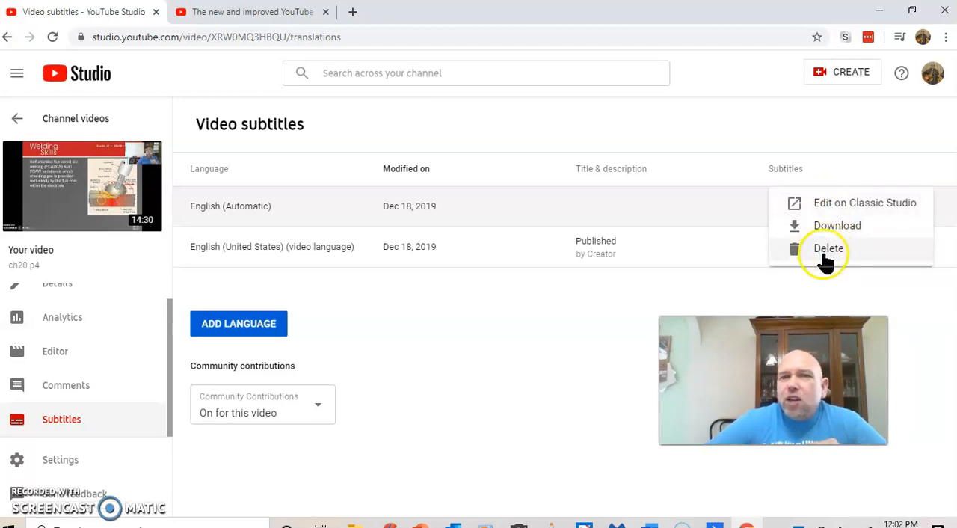
{"action": "mouse_move", "coordinate": [825, 257]}
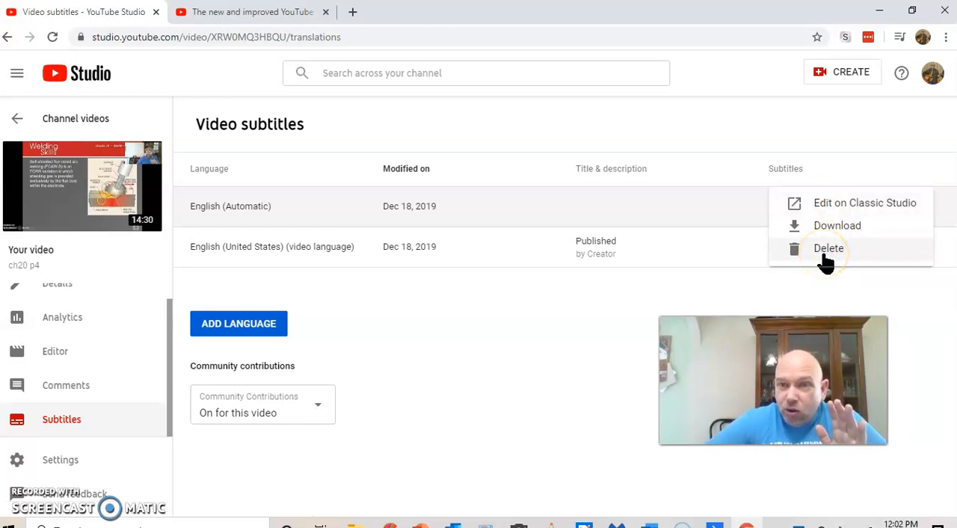
{"action": "mouse_move", "coordinate": [837, 225]}
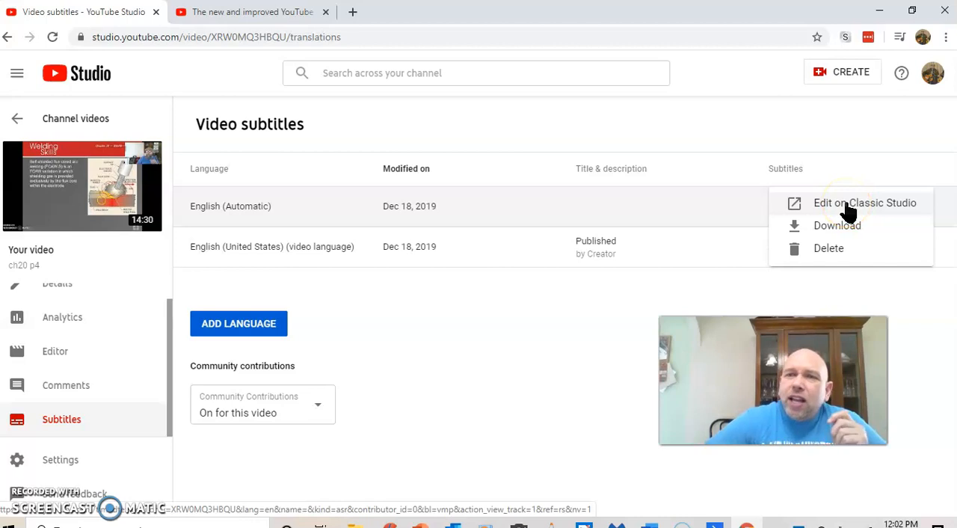
View the published English (Automatic) subtitles and choose Edit.
{"action": "left_click", "coordinate": [864, 203]}
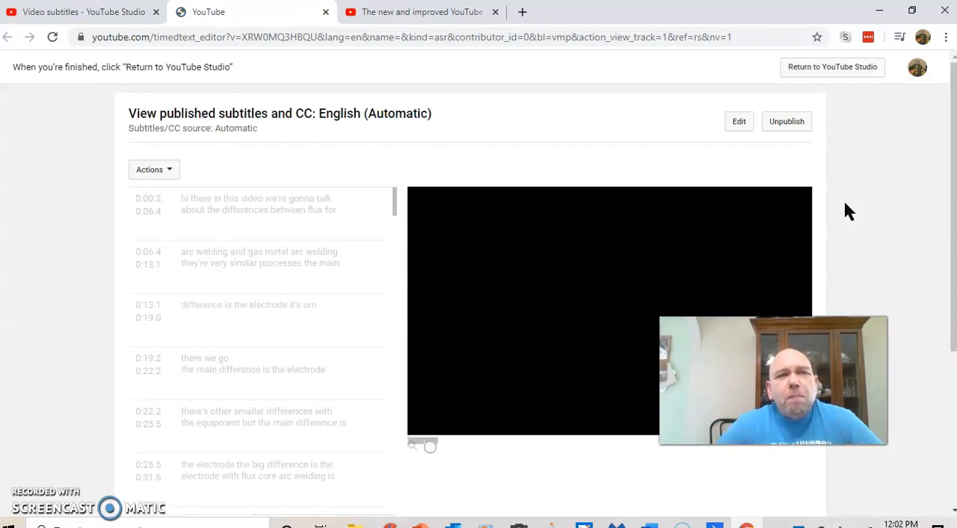
{"action": "left_click", "coordinate": [609, 310]}
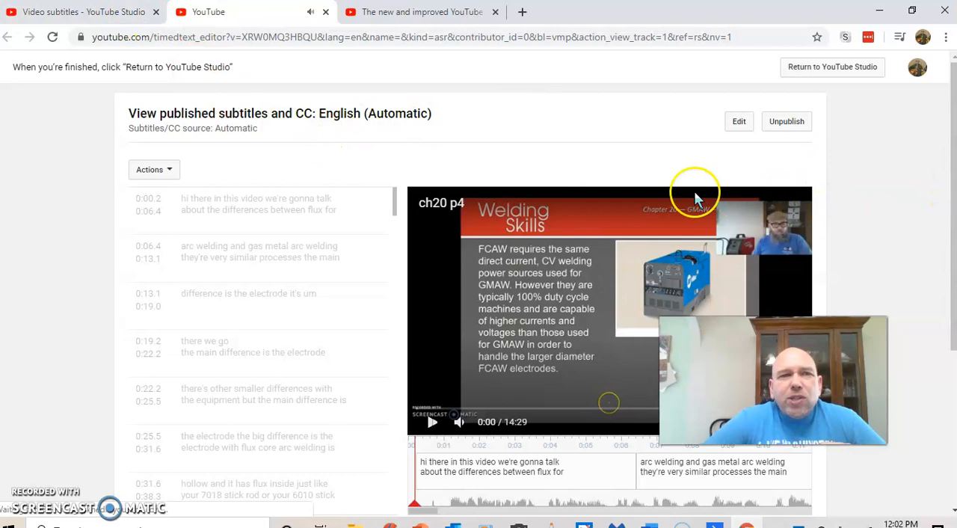
{"action": "mouse_move", "coordinate": [695, 198]}
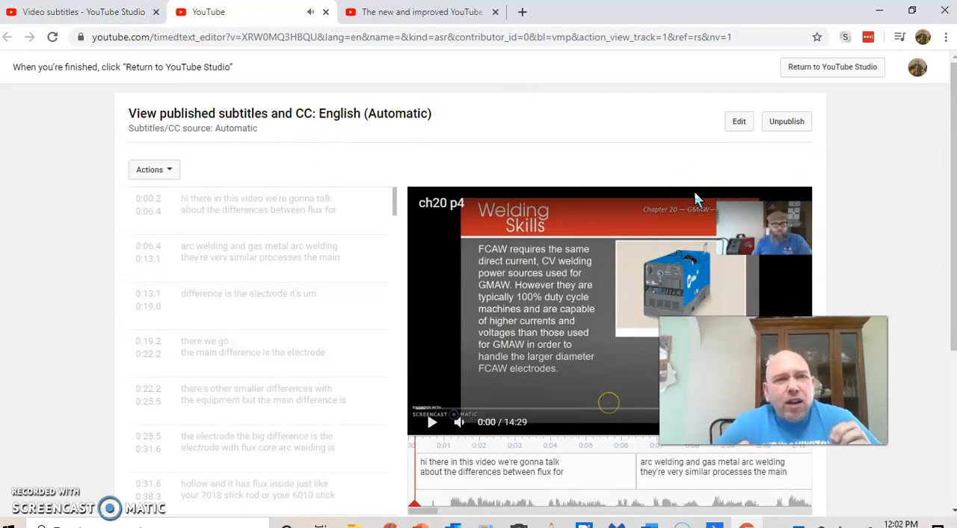
{"action": "mouse_move", "coordinate": [718, 223]}
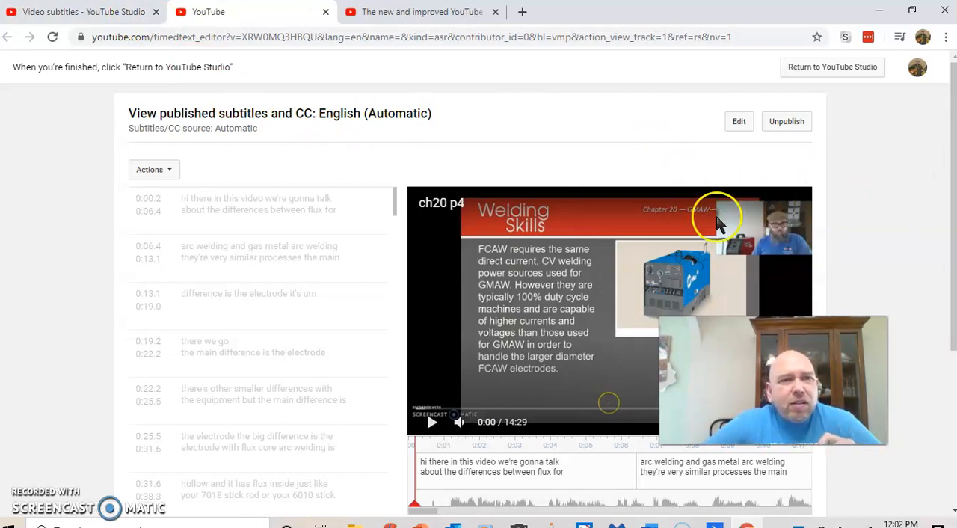
{"action": "mouse_move", "coordinate": [481, 157]}
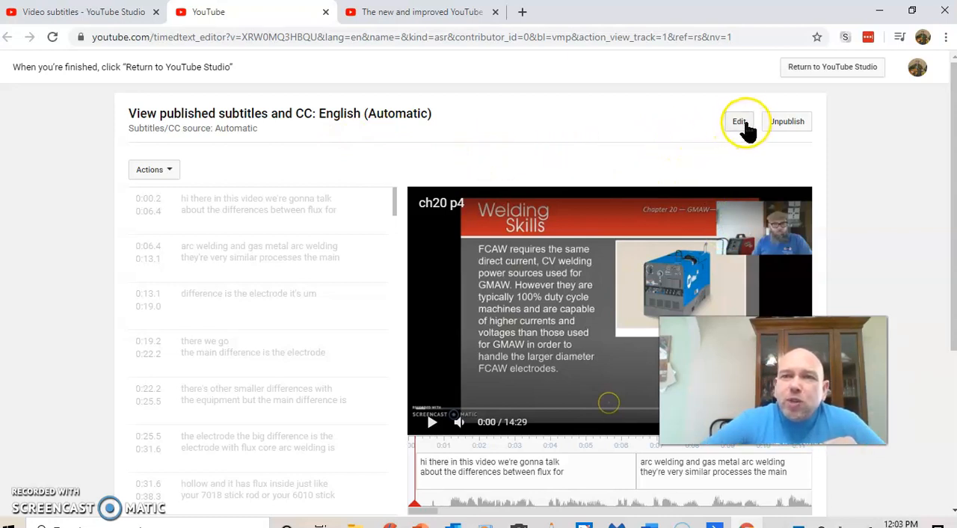
{"action": "mouse_move", "coordinate": [711, 162]}
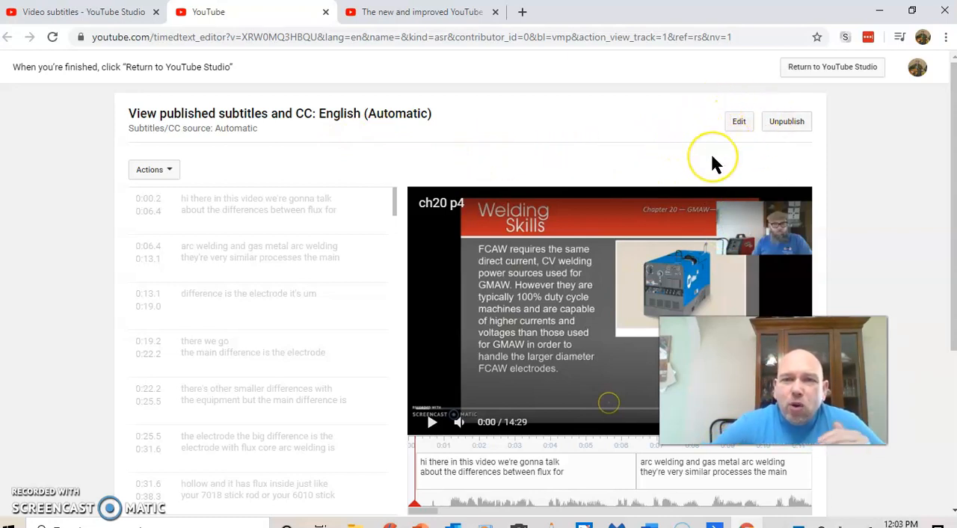
{"action": "mouse_move", "coordinate": [715, 163]}
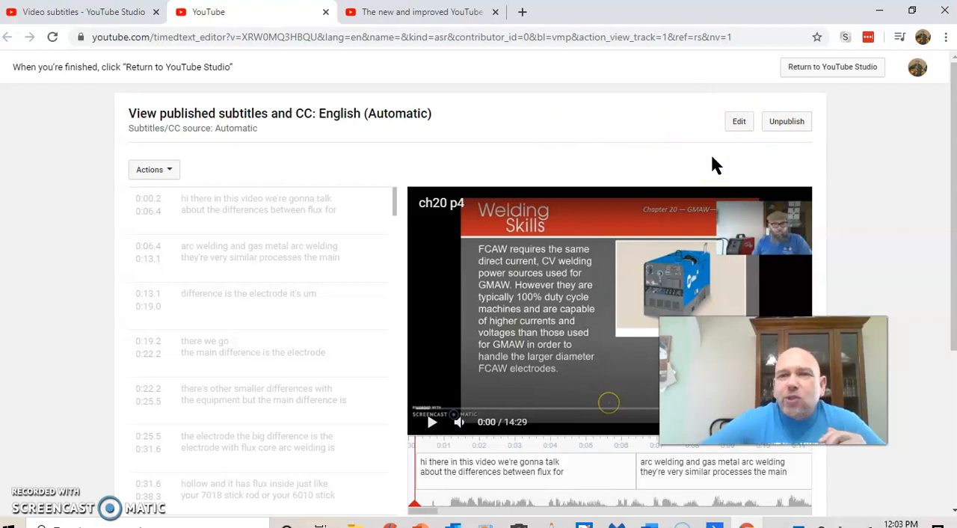
{"action": "mouse_move", "coordinate": [738, 121]}
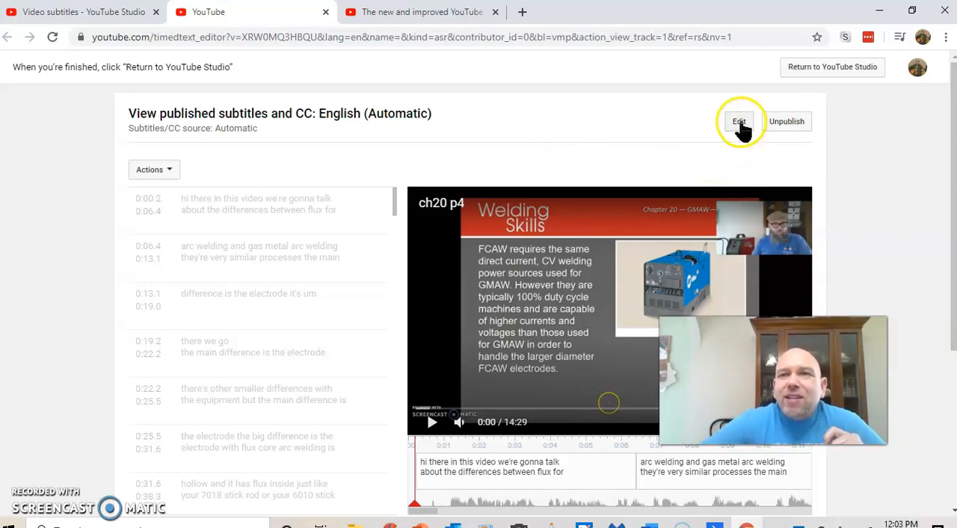
{"action": "left_click", "coordinate": [739, 121]}
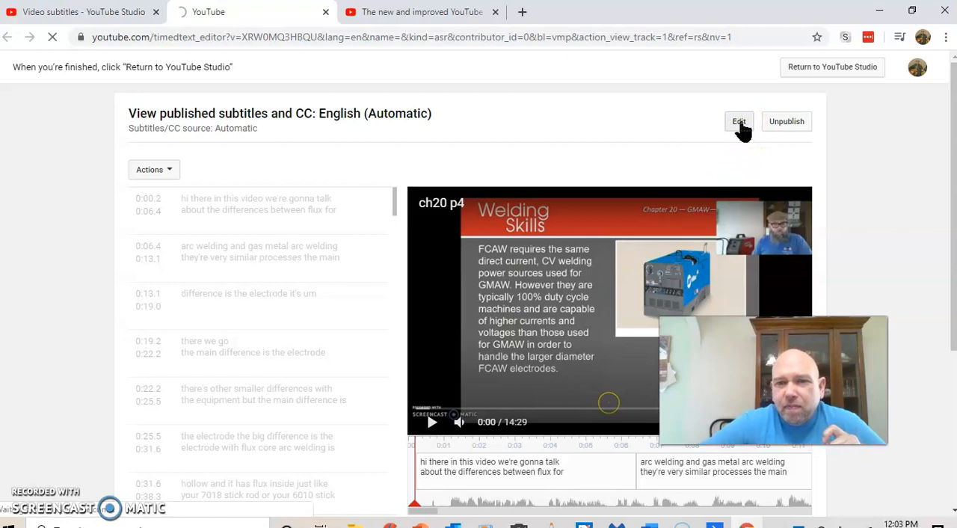
Load the caption editor and place the cursor in the first caption's text.
{"action": "left_click", "coordinate": [738, 121]}
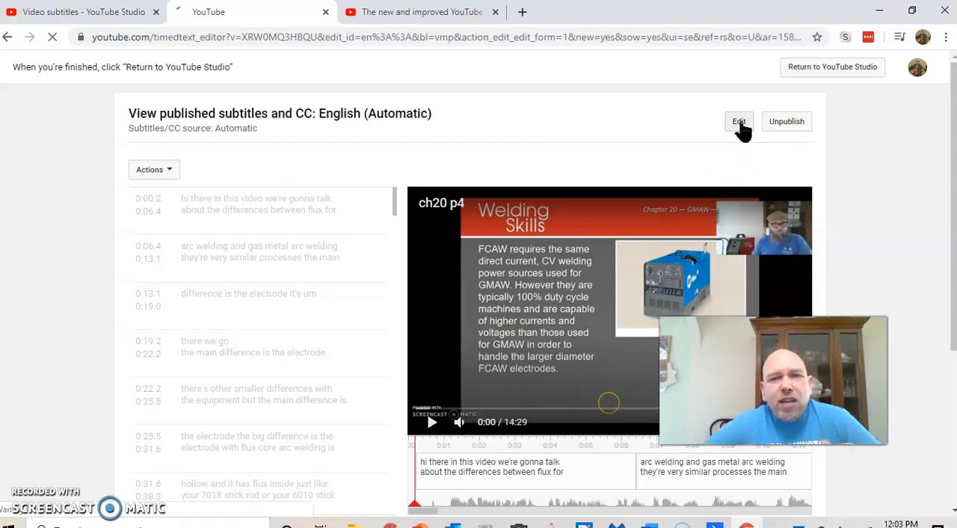
{"action": "left_click", "coordinate": [738, 121]}
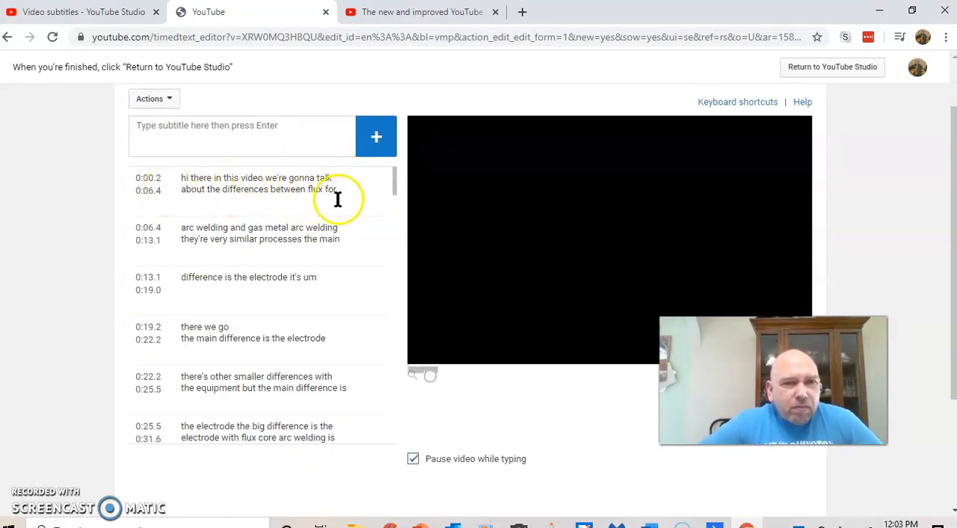
{"action": "left_click", "coordinate": [254, 183]}
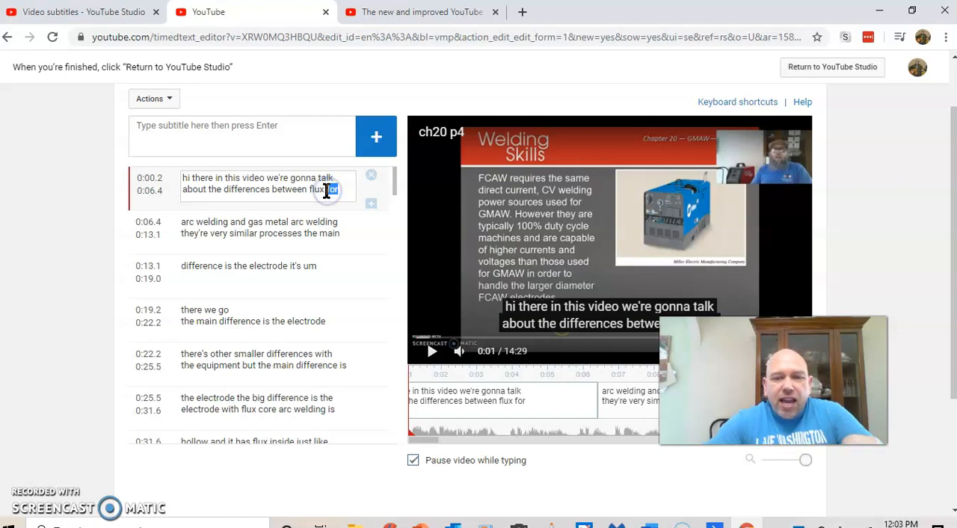
Change 'flux for' to 'flux core' in the first caption and review the remaining lines.
{"action": "type", "text": "co"}
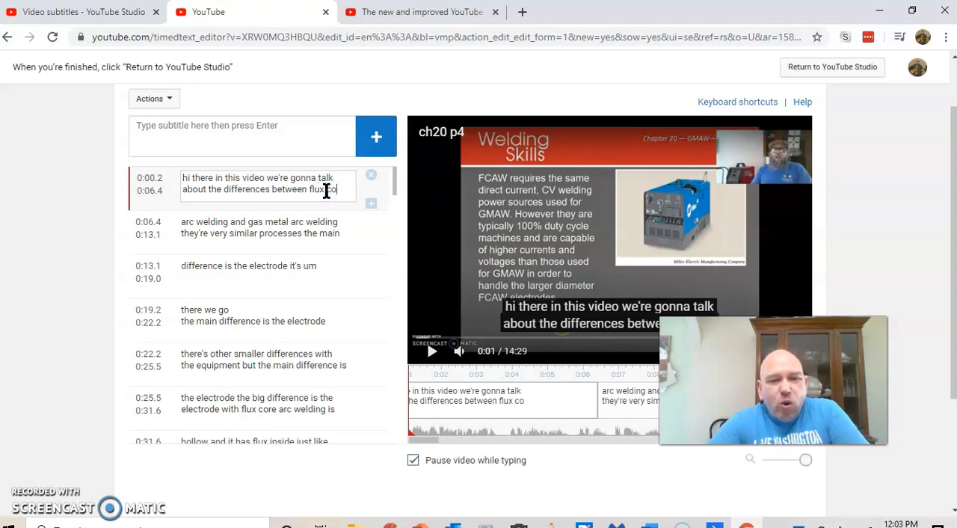
{"action": "type", "text": "re"}
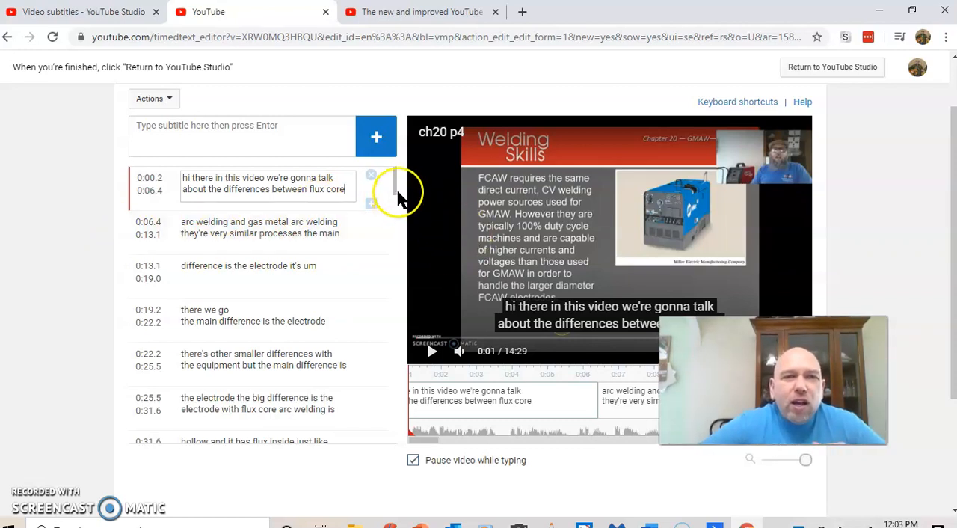
{"action": "scroll", "scroll_direction": "down", "scroll_amount": 3}
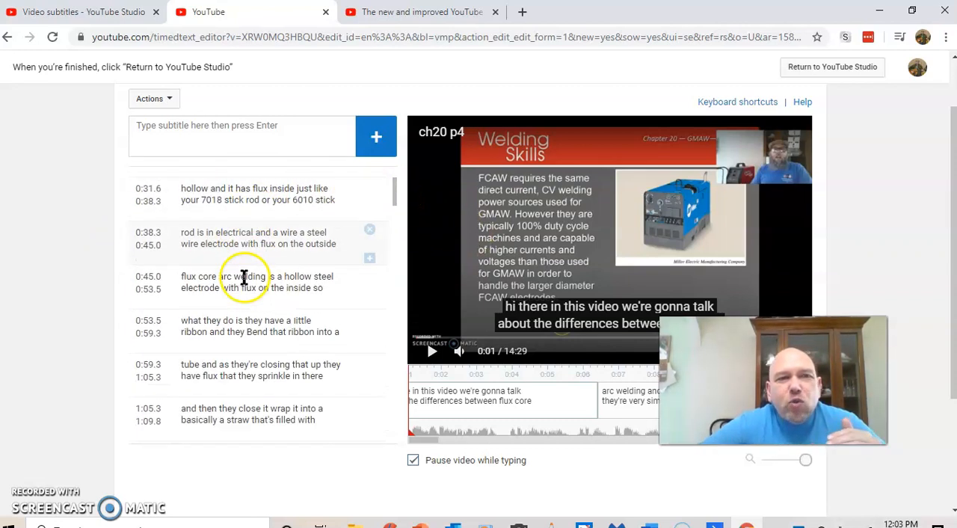
{"action": "scroll", "scroll_direction": "down", "scroll_amount": 3}
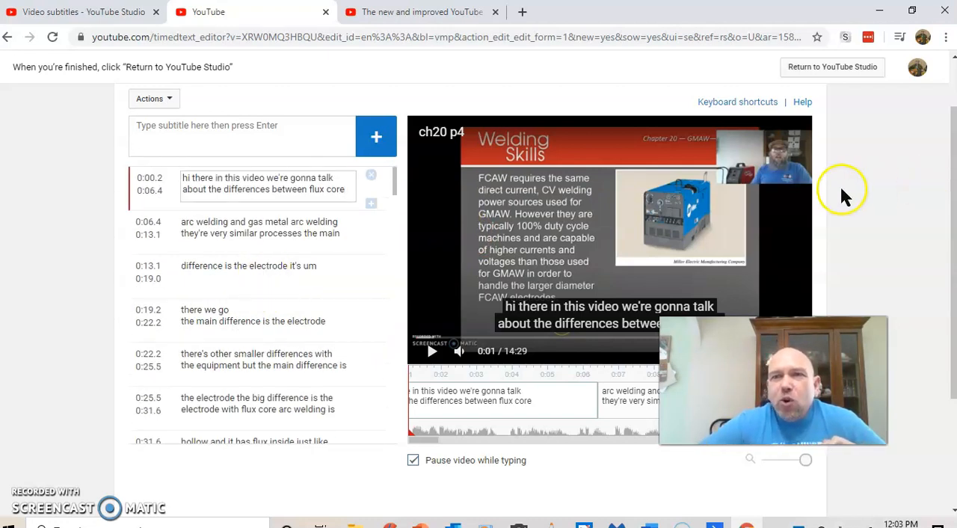
{"action": "scroll", "scroll_direction": "up", "scroll_amount": 3}
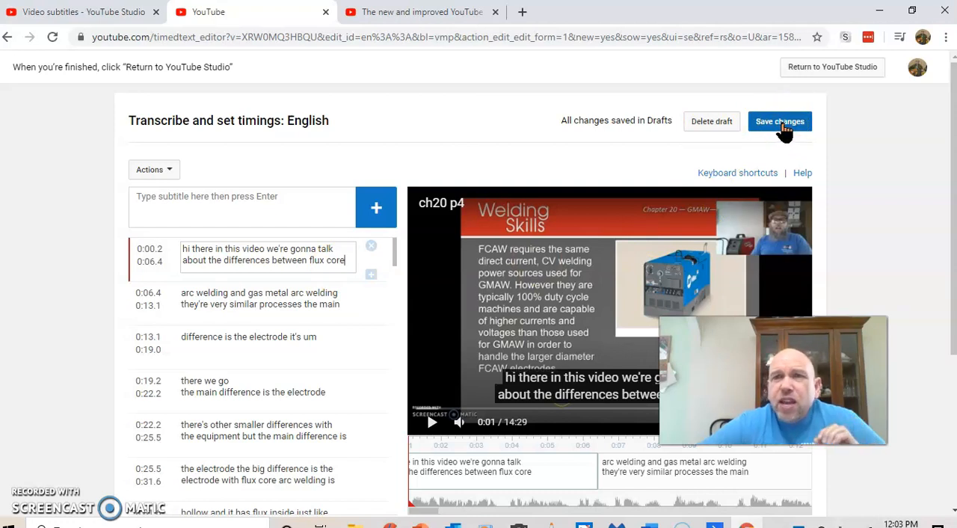
Save changes and confirm publishing the corrected English subtitles.
{"action": "left_click", "coordinate": [781, 121]}
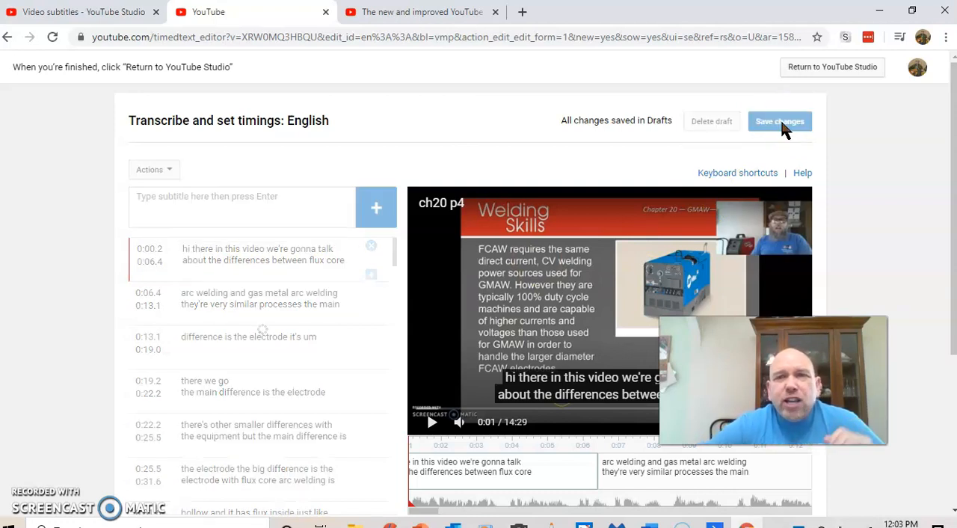
{"action": "left_click", "coordinate": [779, 122]}
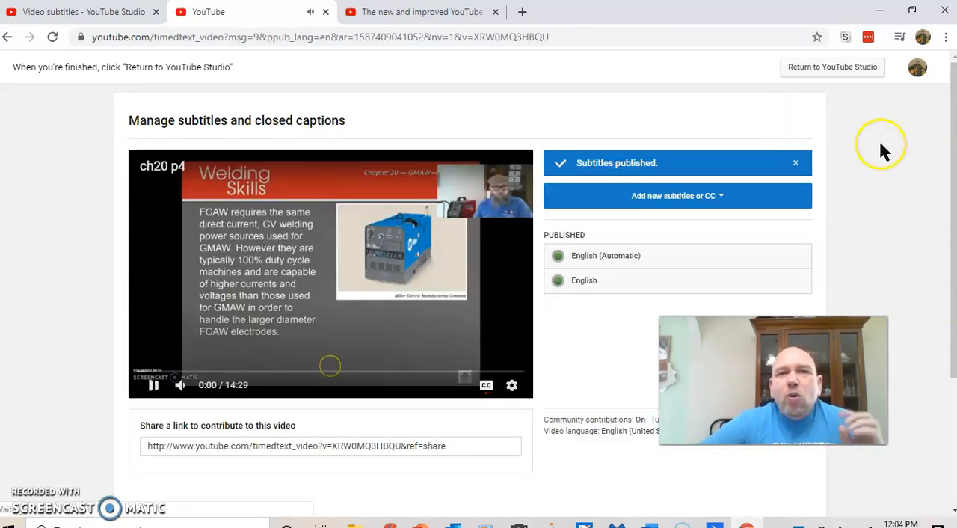
{"action": "mouse_move", "coordinate": [71, 350]}
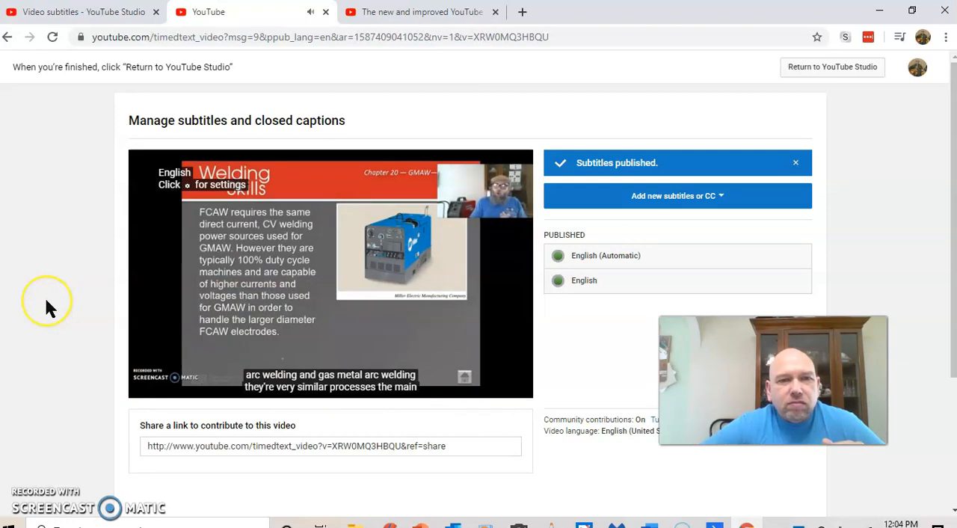
{"action": "mouse_move", "coordinate": [121, 338]}
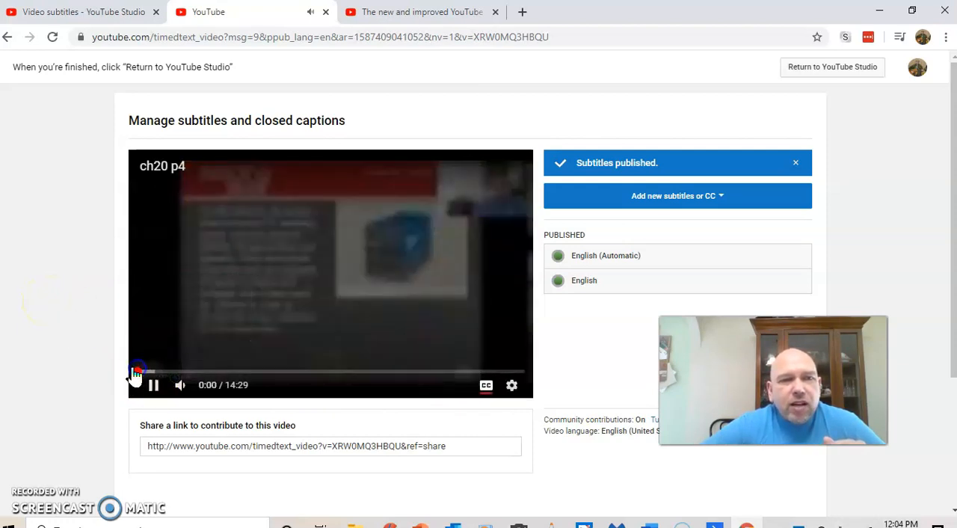
Replay ch20 p4 from the start to verify the caption reads 'between flux core'.
{"action": "left_click", "coordinate": [152, 384]}
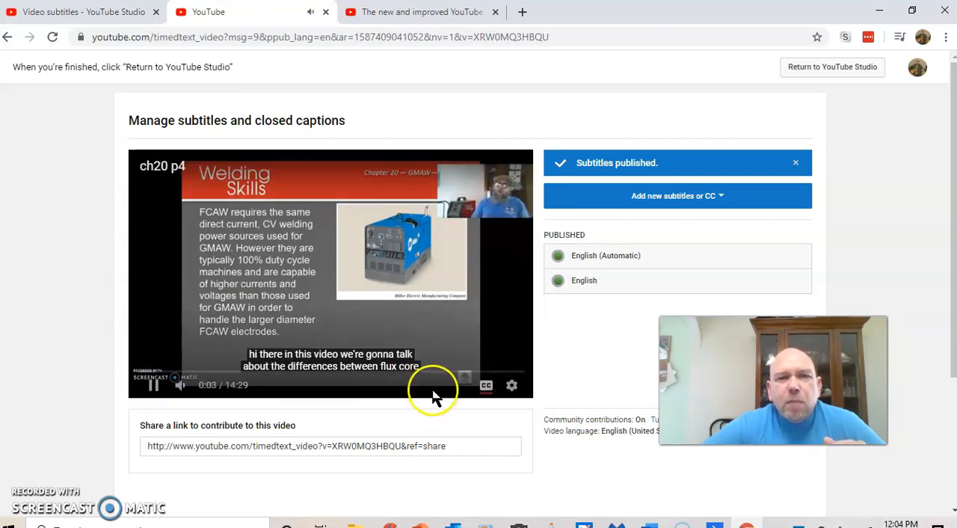